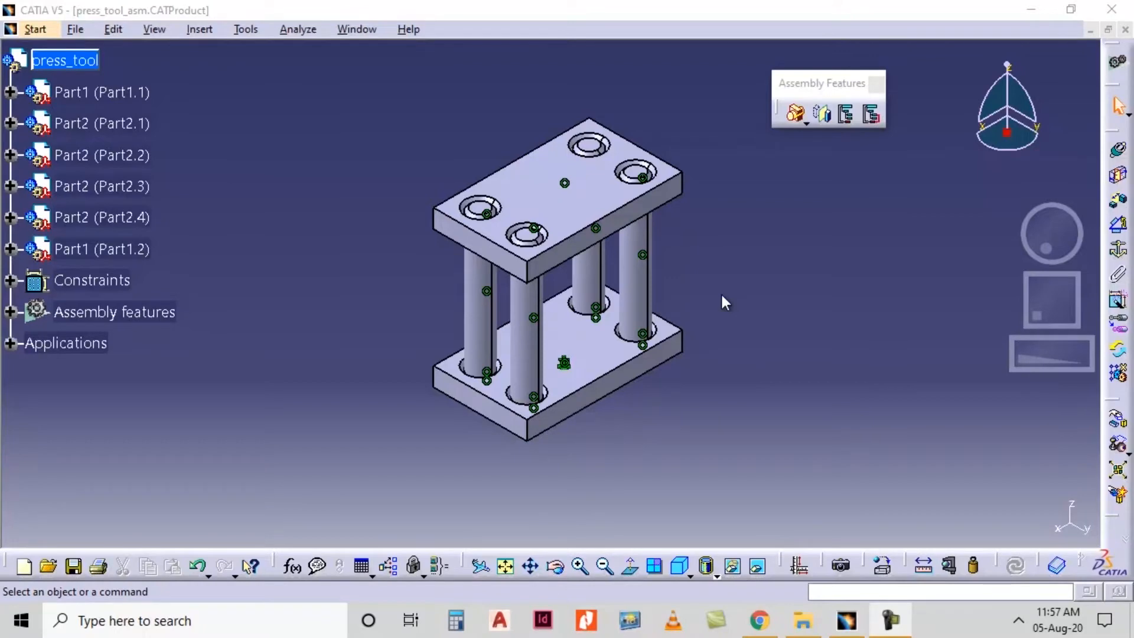
pyautogui.moveTo(724, 302)
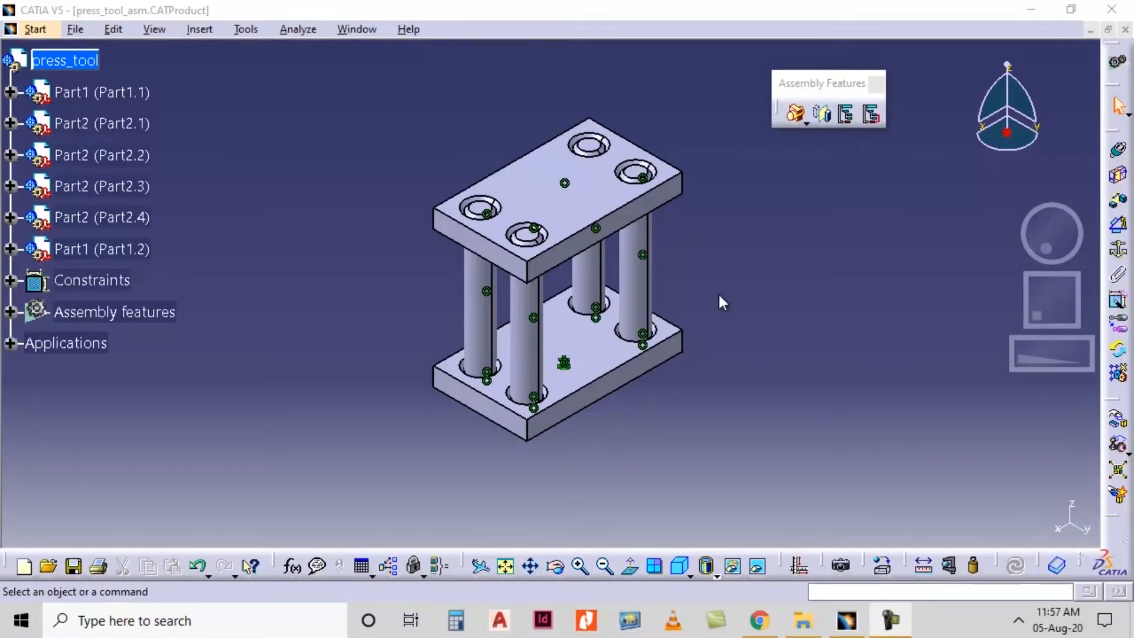
pyautogui.moveTo(760, 163)
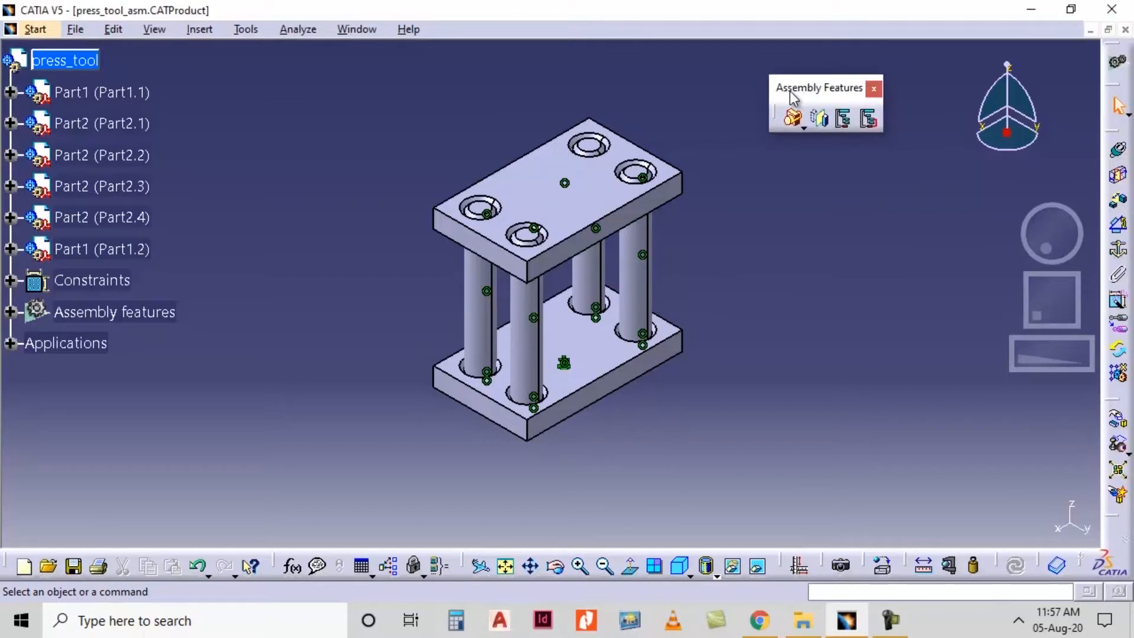
# Show the Assembly Features On Part toolbar next to the Assembly Features toolbar
pyautogui.click(793, 118)
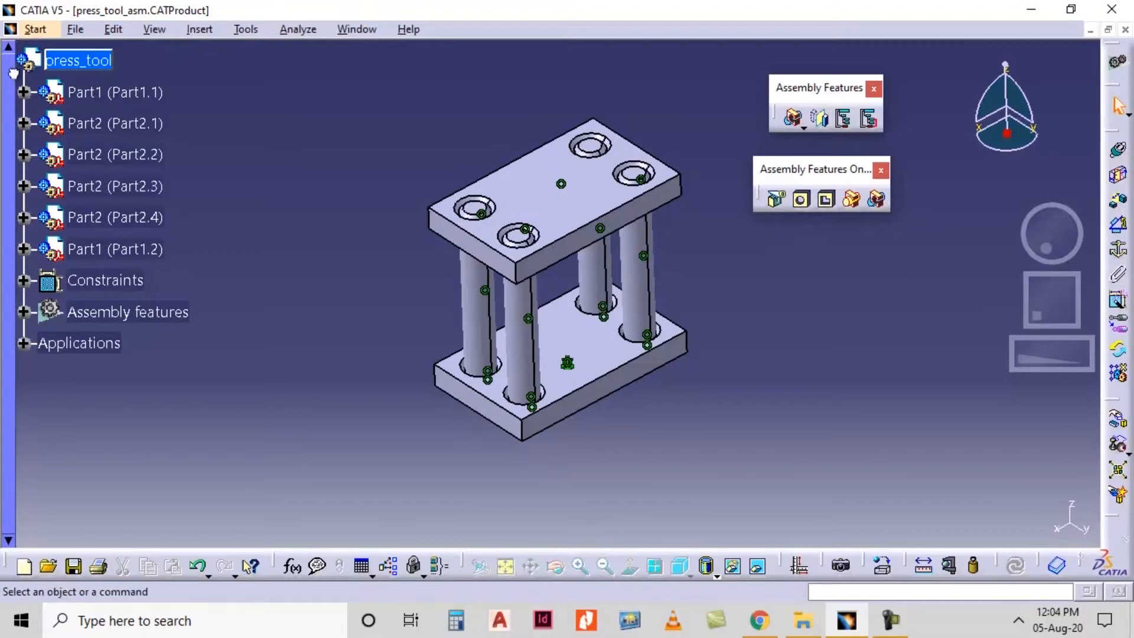
# Make the xy, yz and zx reference planes of Part1 (Part1.1) visible via Hide/Show
pyautogui.click(23, 92)
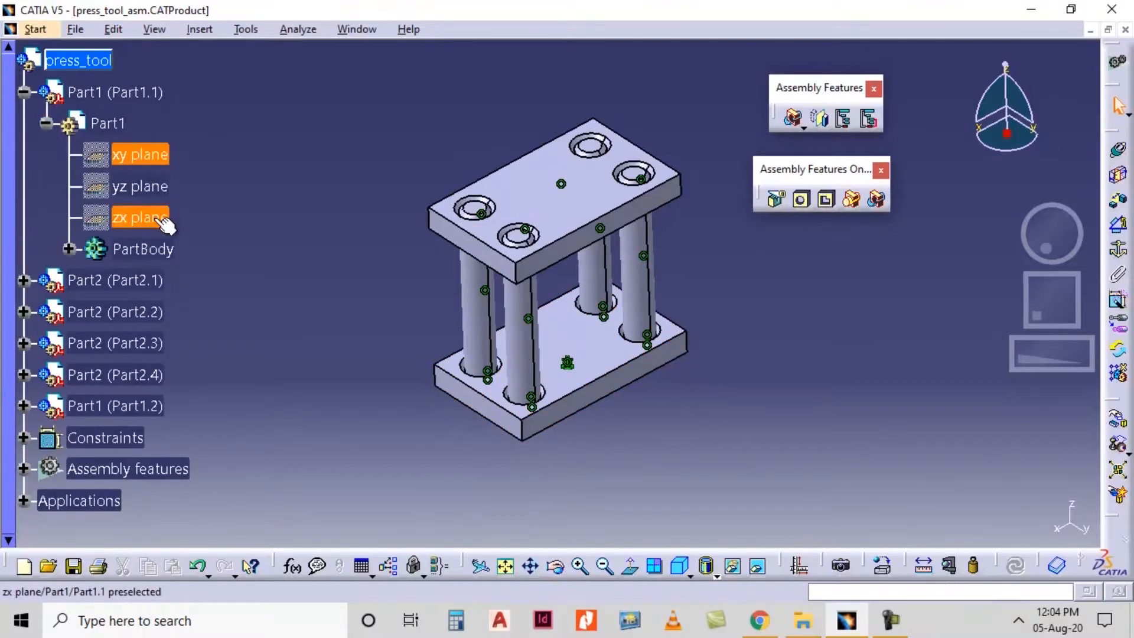
pyautogui.rightClick(139, 218)
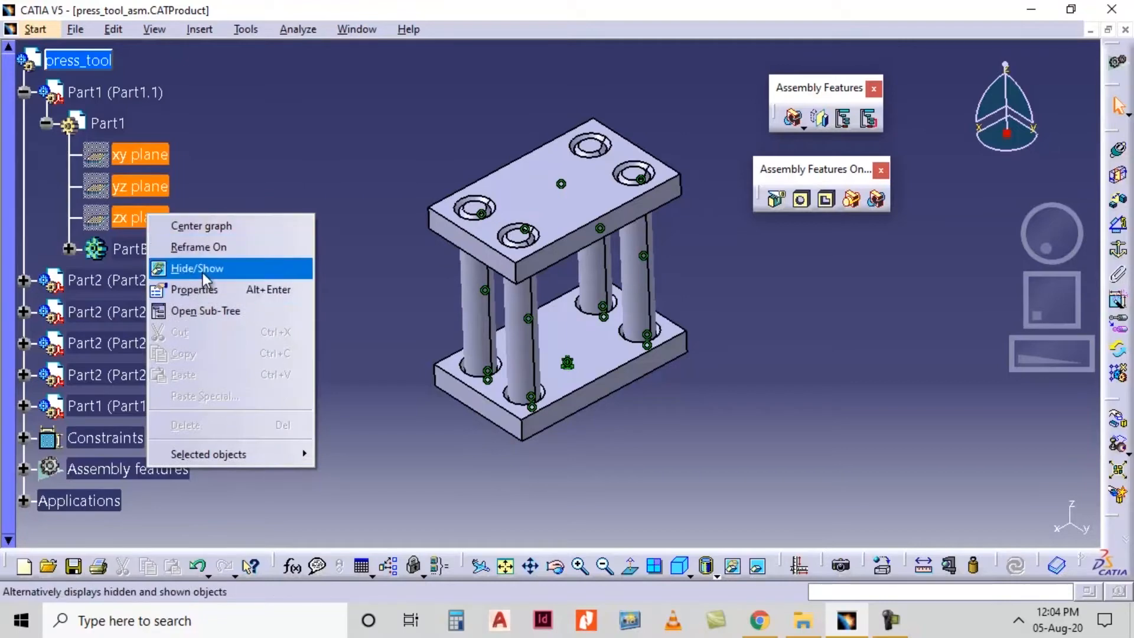
pyautogui.click(197, 268)
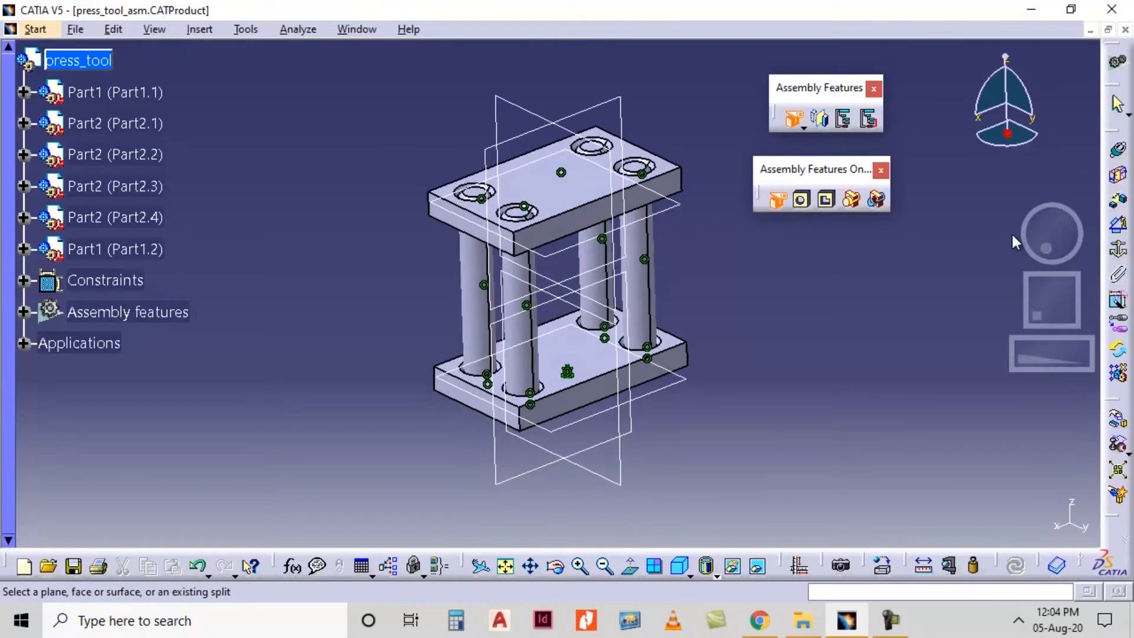
pyautogui.moveTo(522, 115)
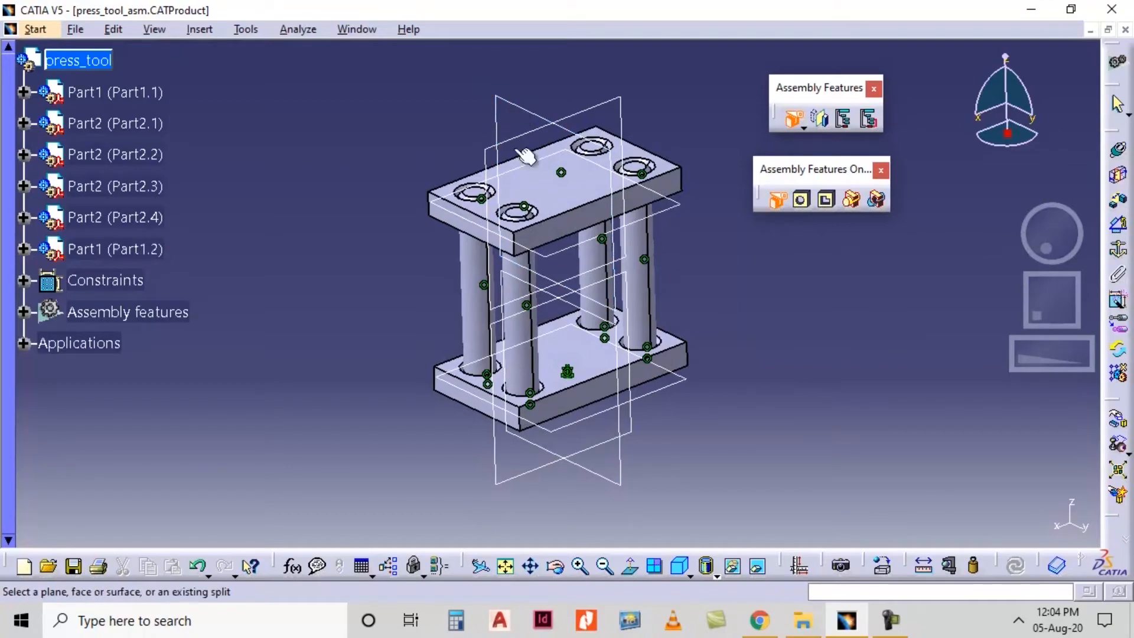
pyautogui.moveTo(522, 111)
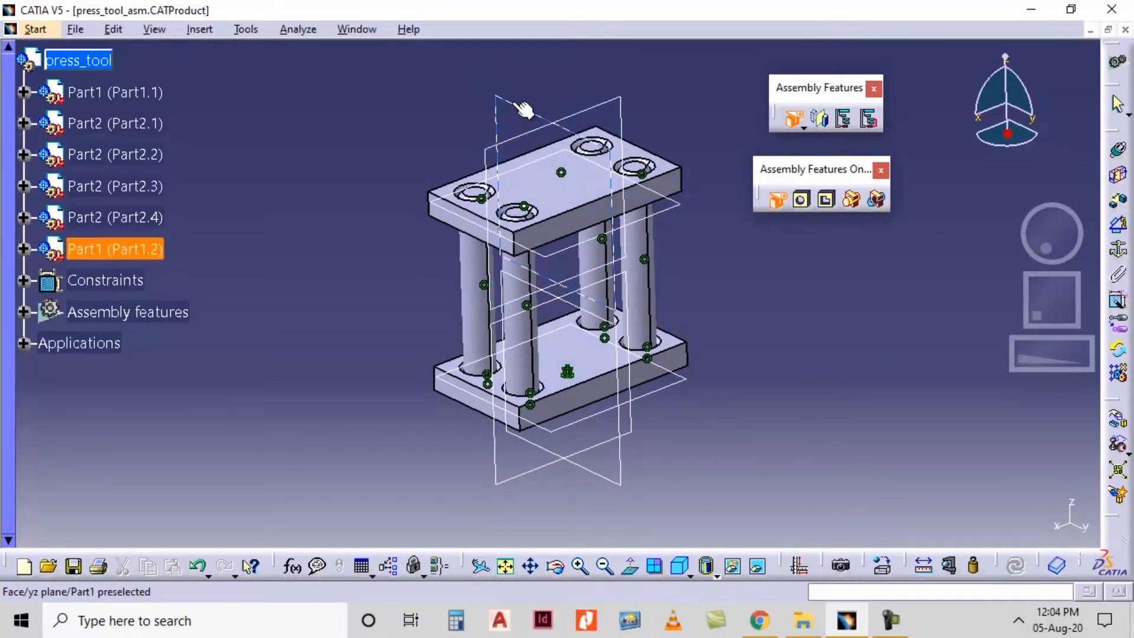
# Pick the yz plane as the splitting element for Assembly Split.2
pyautogui.click(793, 118)
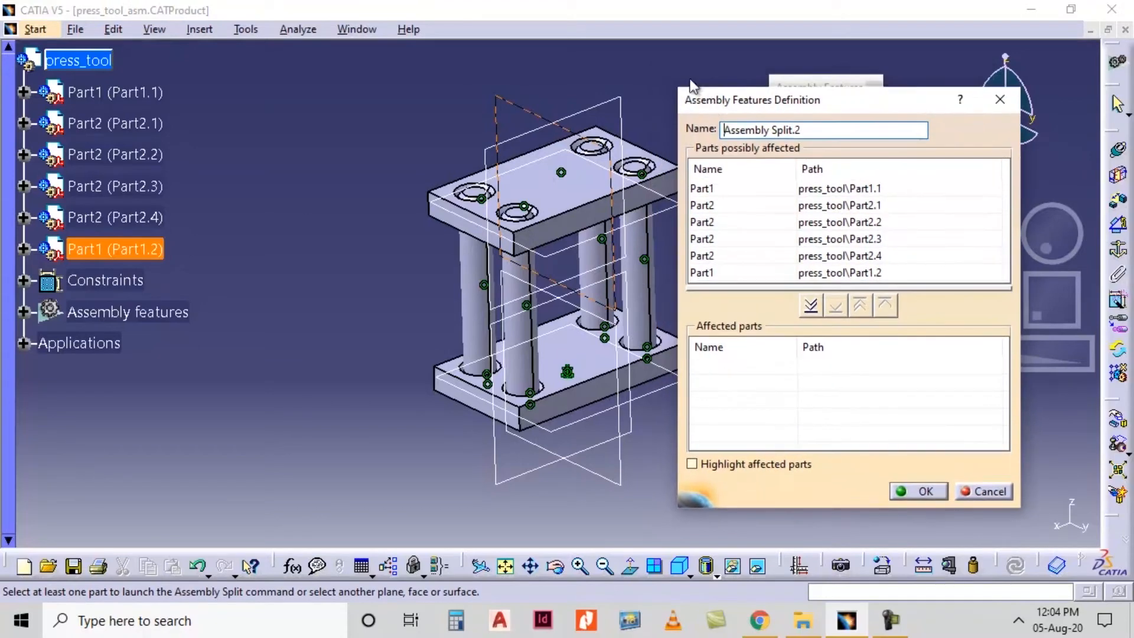
pyautogui.moveTo(755, 157)
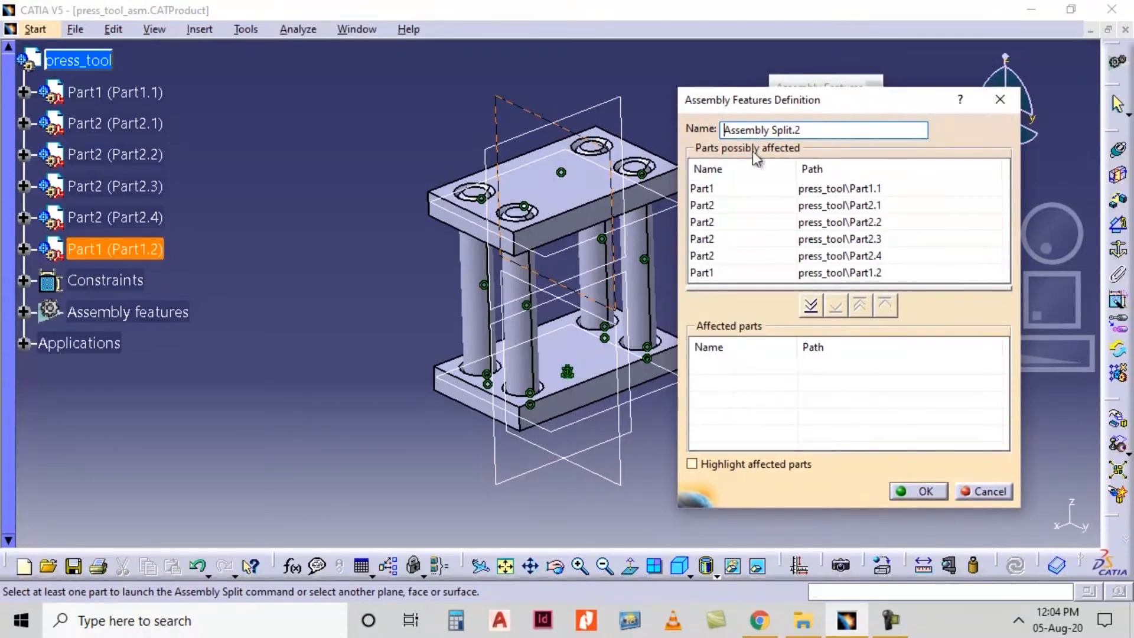
pyautogui.moveTo(735, 192)
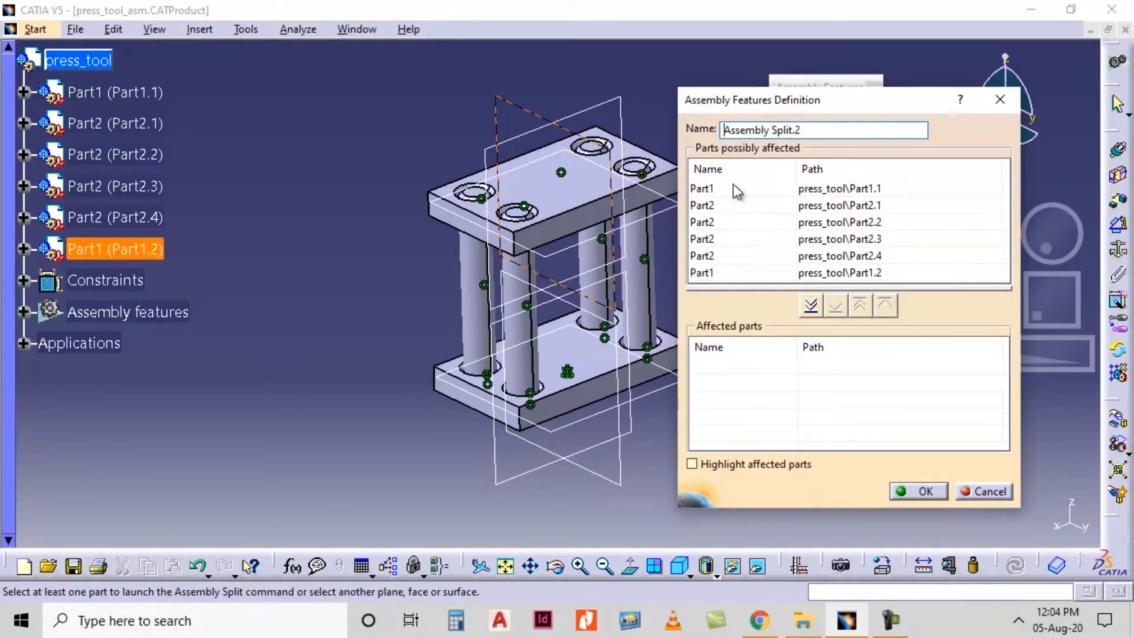
pyautogui.moveTo(732, 198)
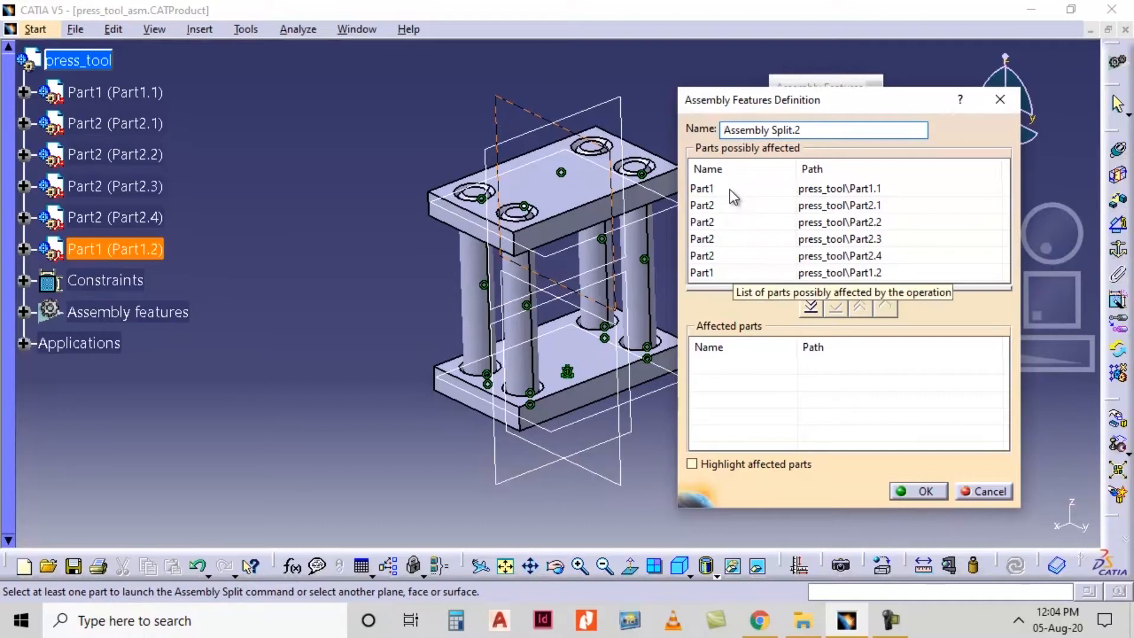
pyautogui.moveTo(708, 210)
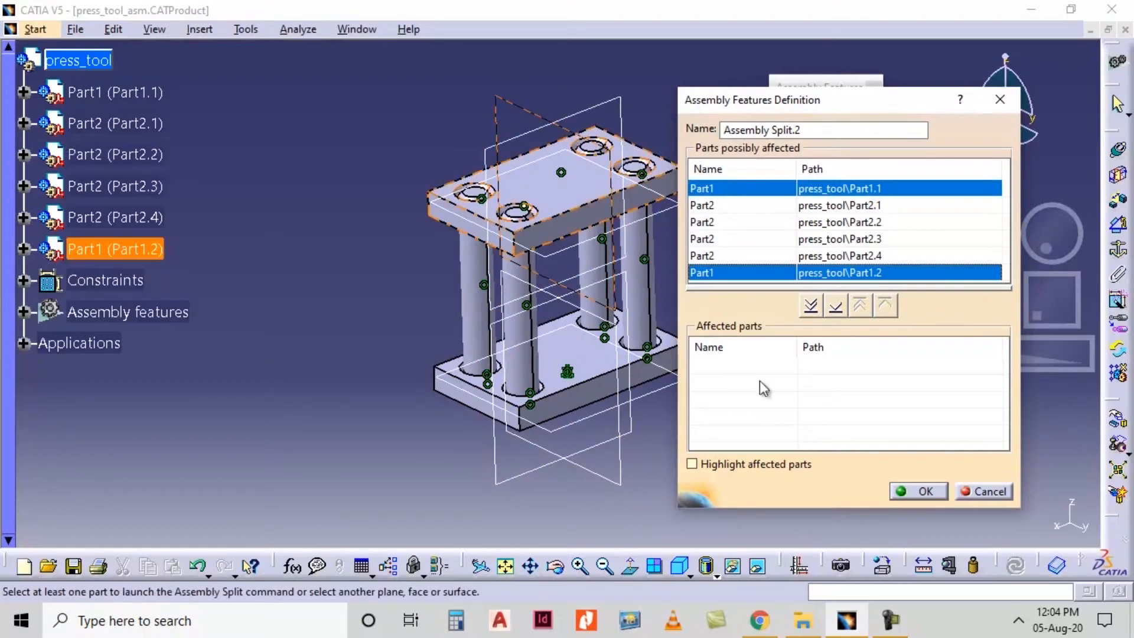
pyautogui.moveTo(835, 305)
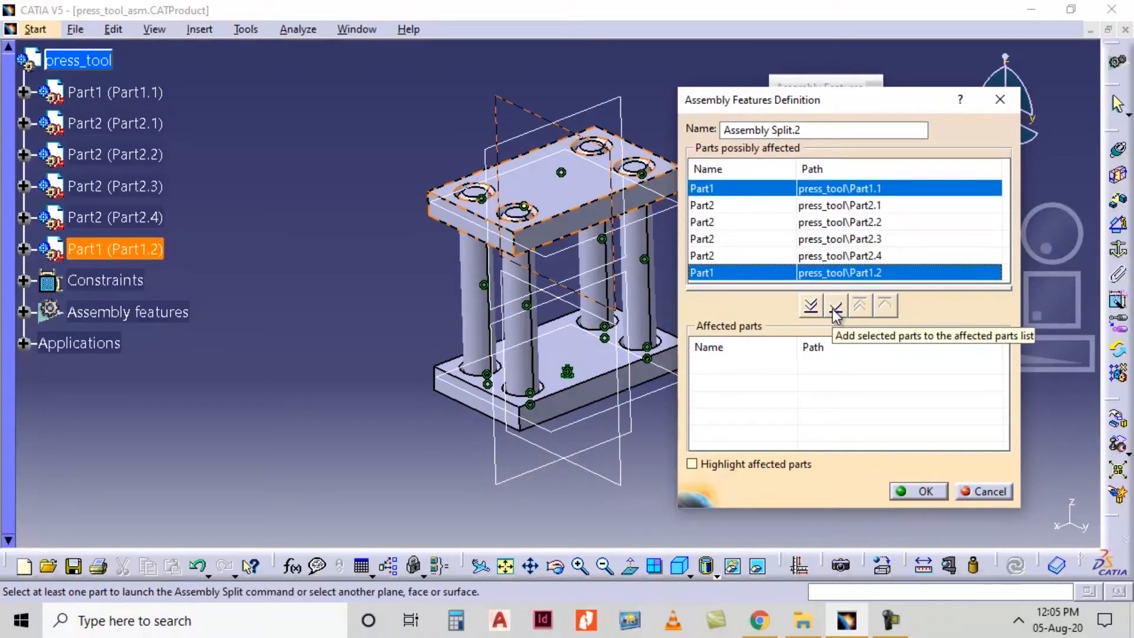
pyautogui.moveTo(810, 305)
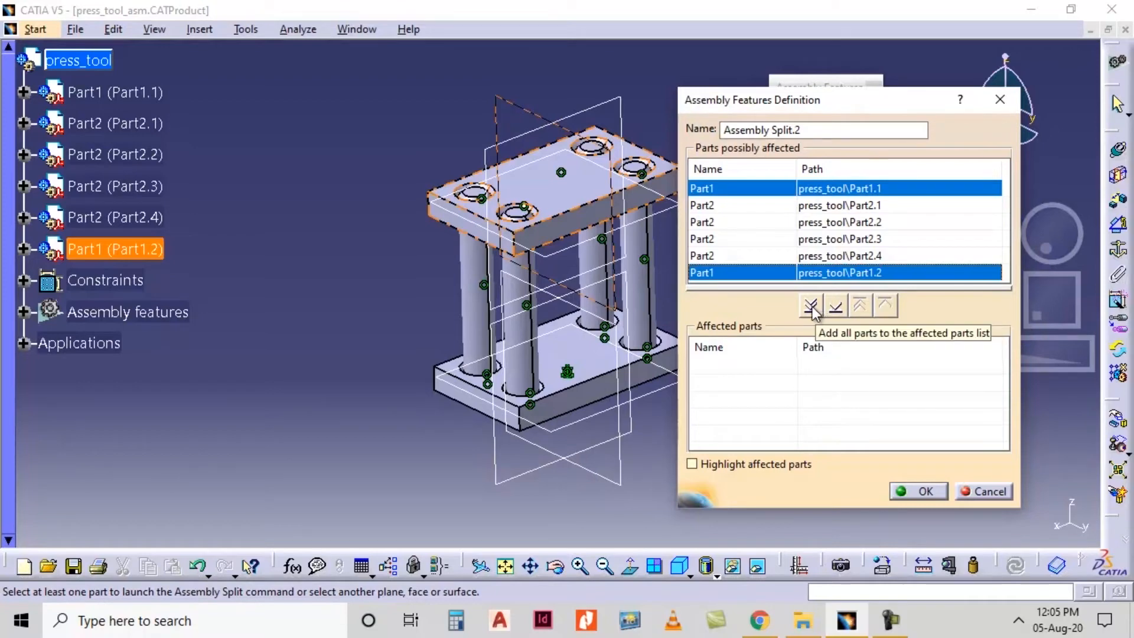
pyautogui.moveTo(835, 311)
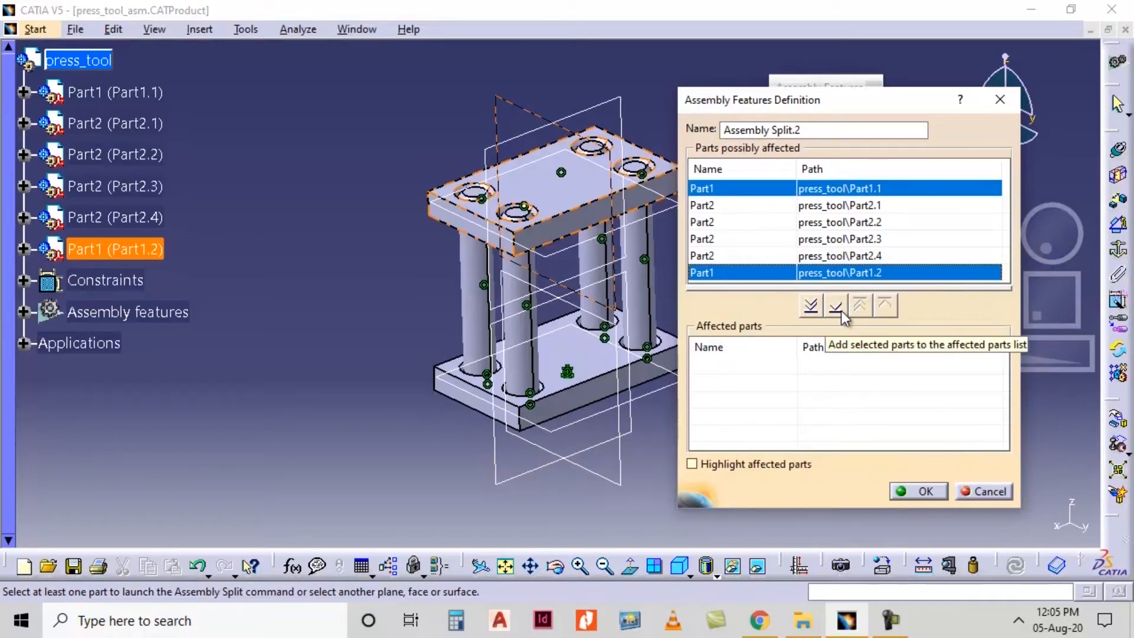
# Add Part1.1 and Part1.2 to the affected parts of the split
pyautogui.click(810, 305)
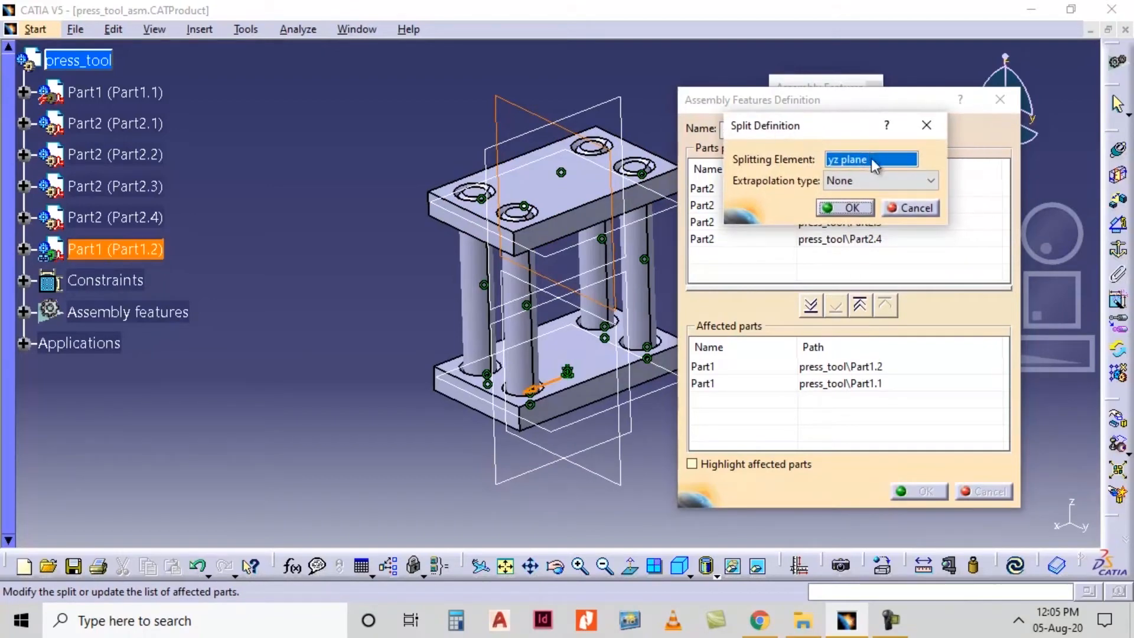
pyautogui.moveTo(852, 170)
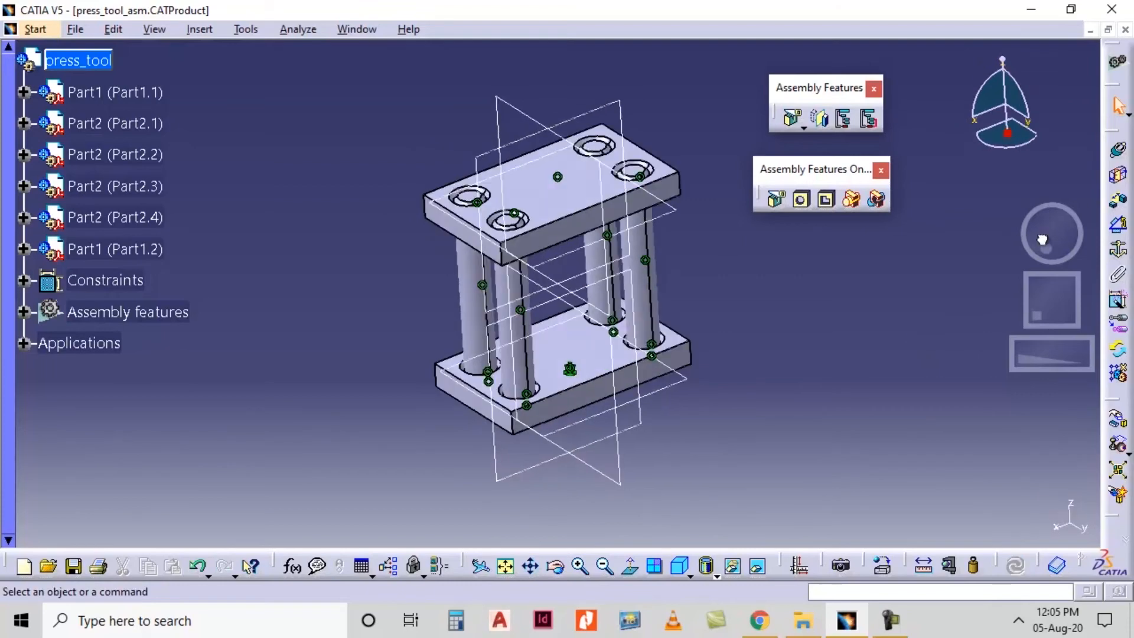
pyautogui.moveTo(775, 200)
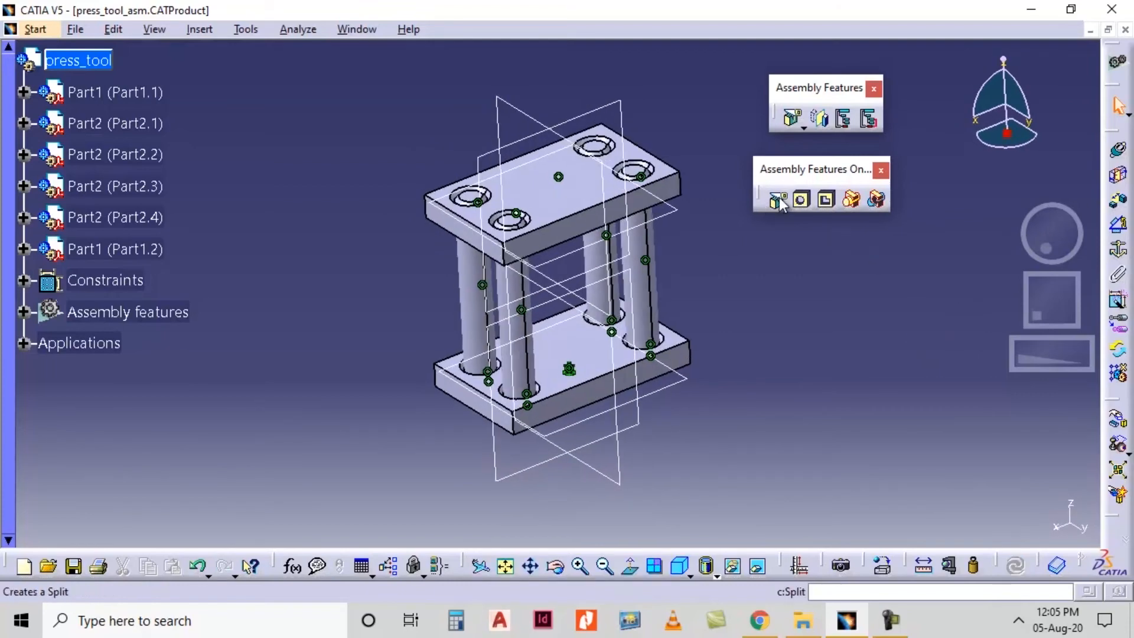
# Start a fresh Assembly Split.2 after discarding the earlier attempt
pyautogui.click(775, 199)
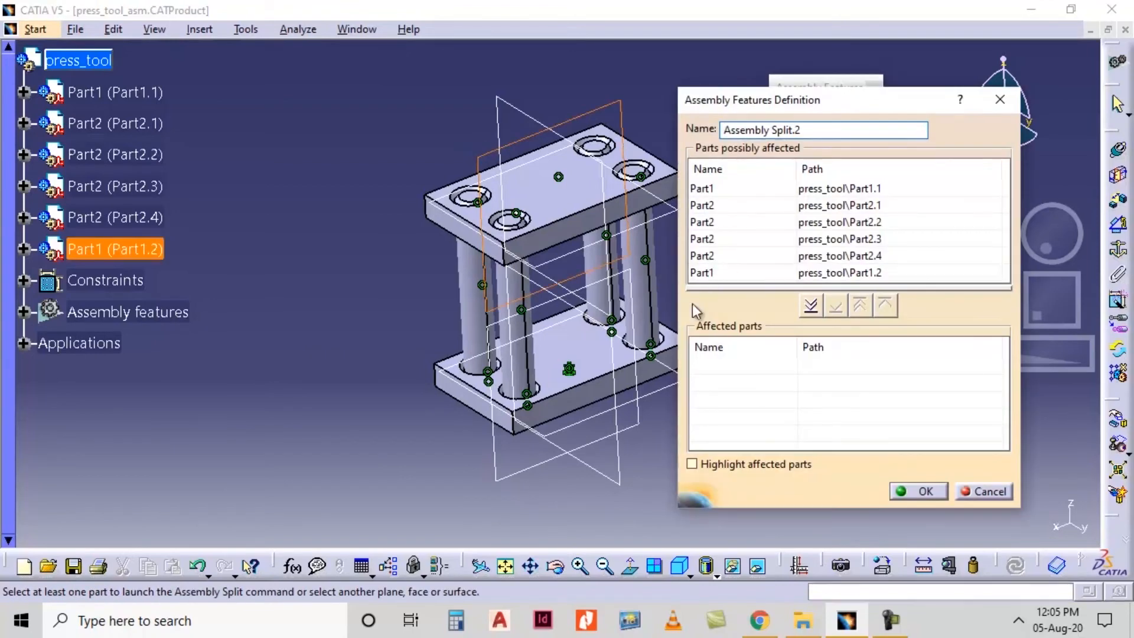
# Apply Assembly Split.2 so both plates are cut, keeping one half of each
pyautogui.click(730, 188)
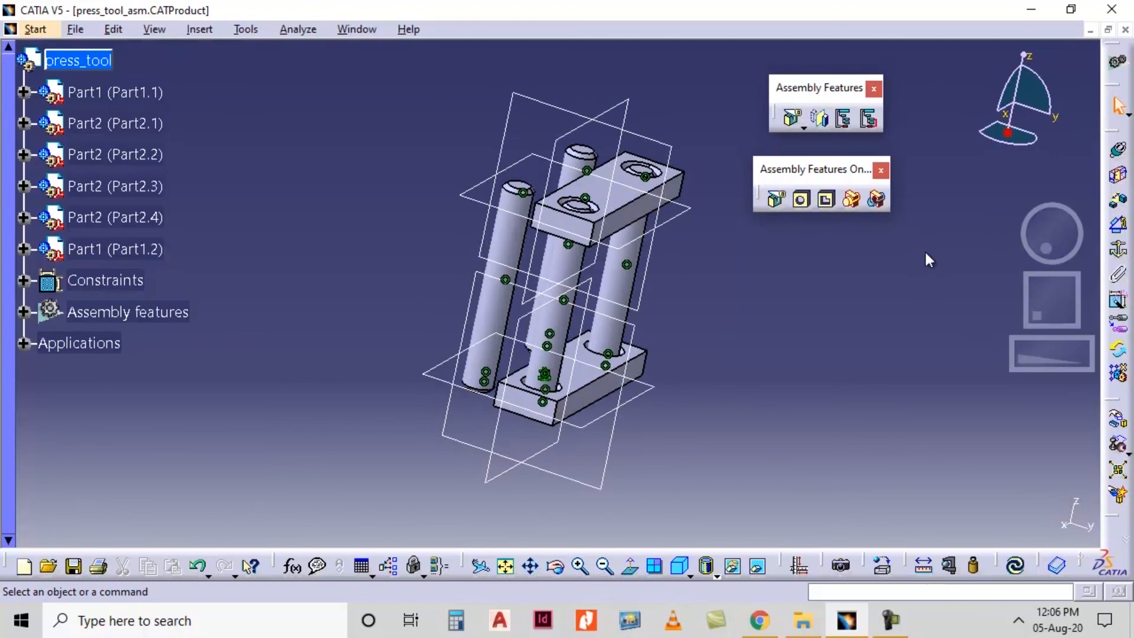
pyautogui.moveTo(920, 269)
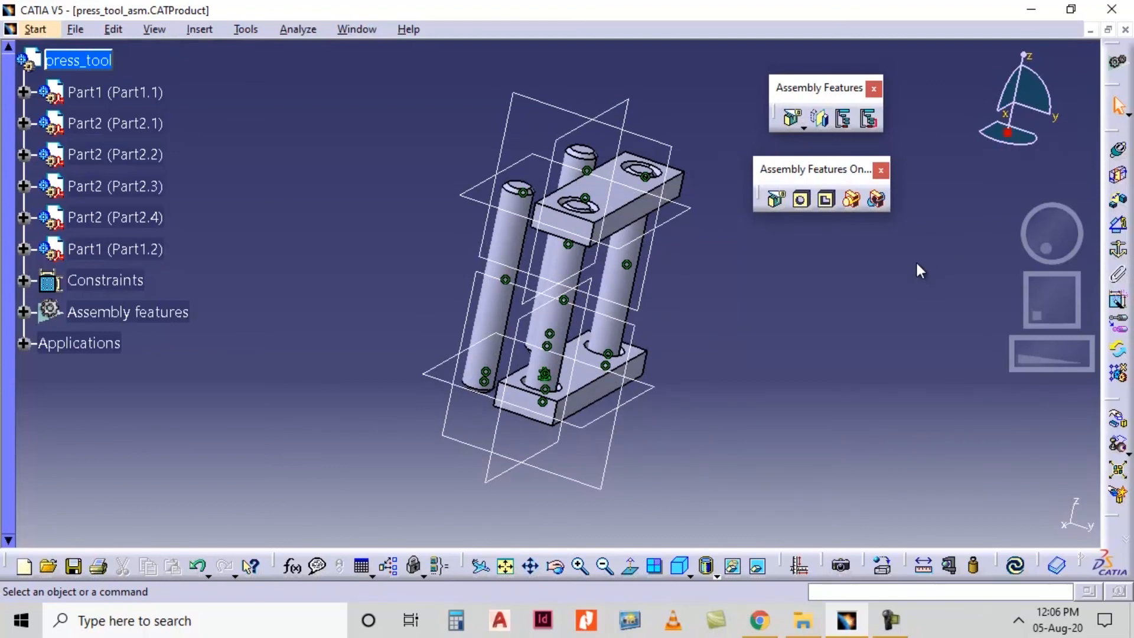